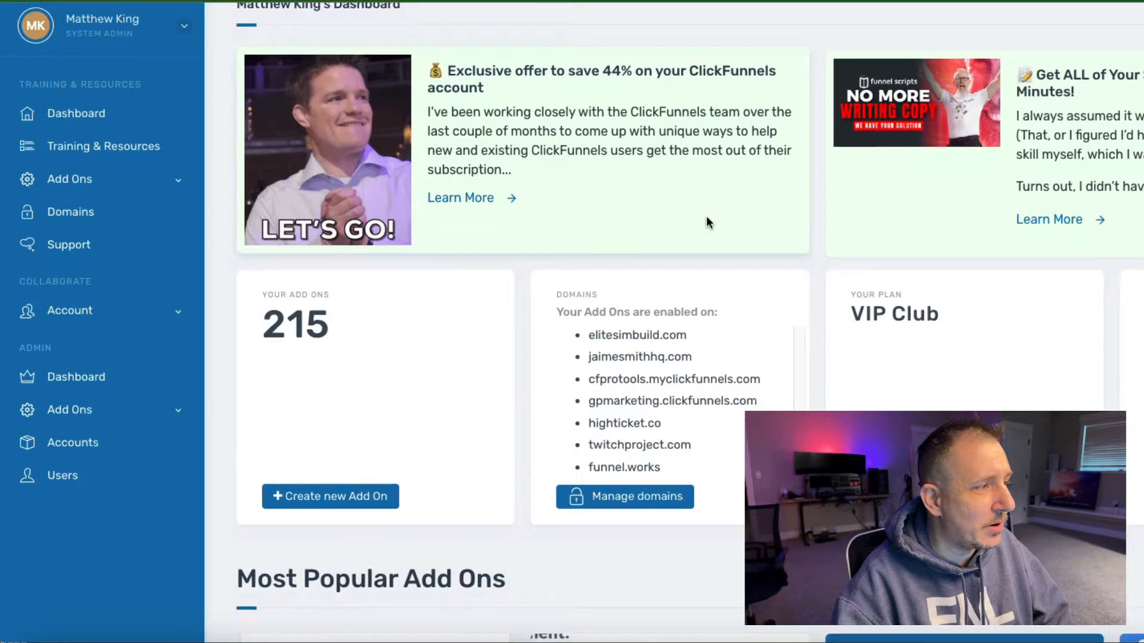
Open All Add Ons from the sidebar's Add Ons menu and focus the tag filter.
{"action": "scroll", "scroll_direction": "down", "scroll_amount": 3}
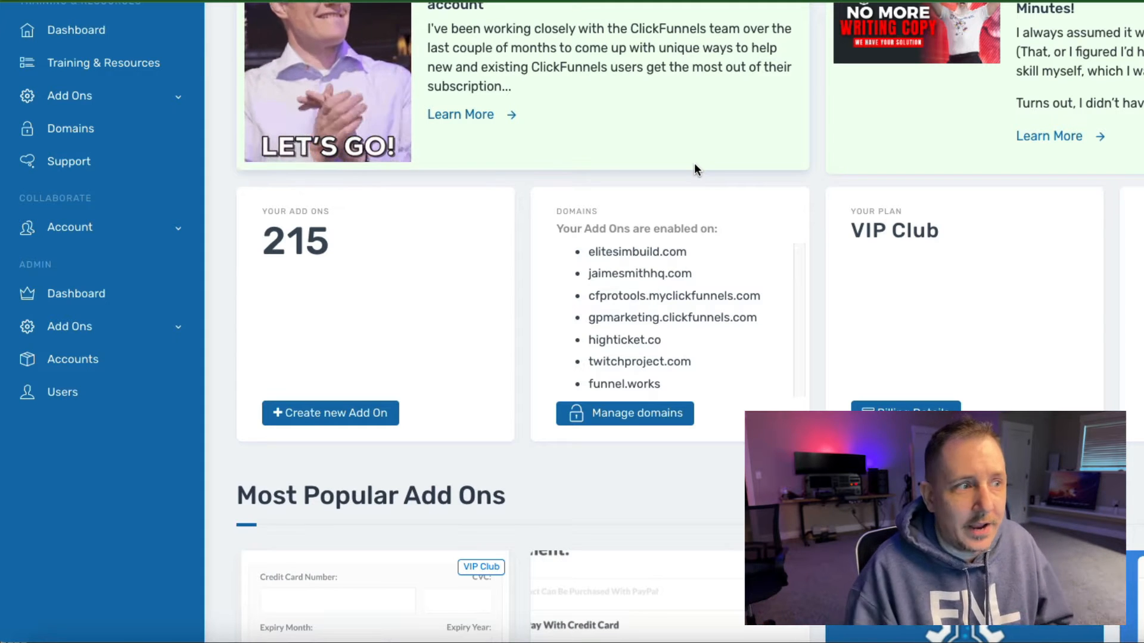
{"action": "mouse_move", "coordinate": [343, 103]}
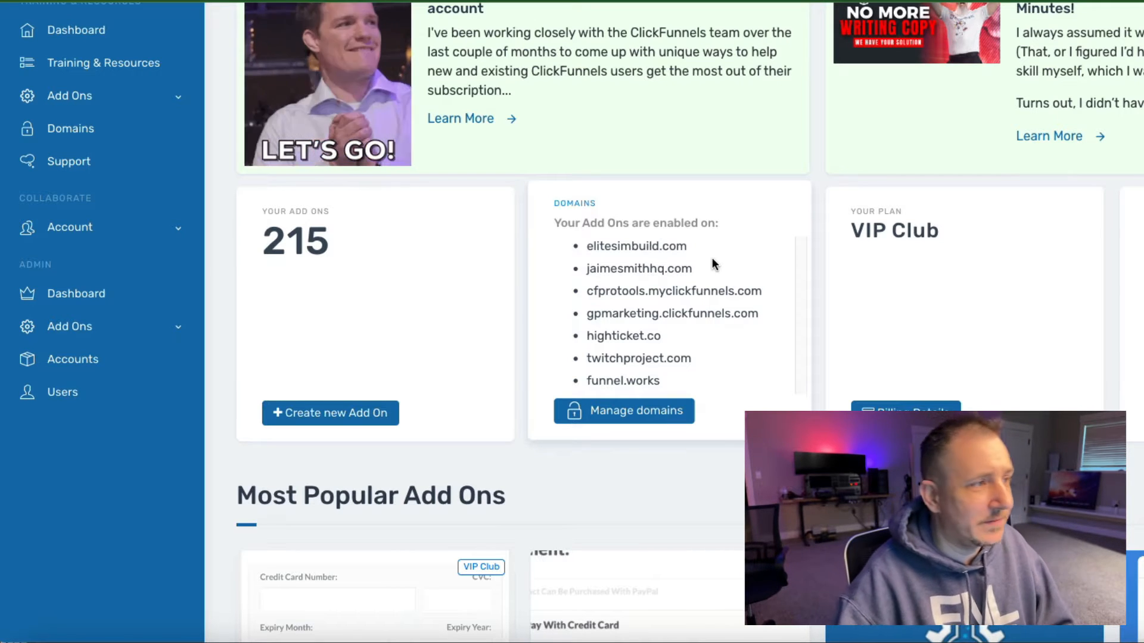
{"action": "scroll", "scroll_direction": "down", "scroll_amount": 3}
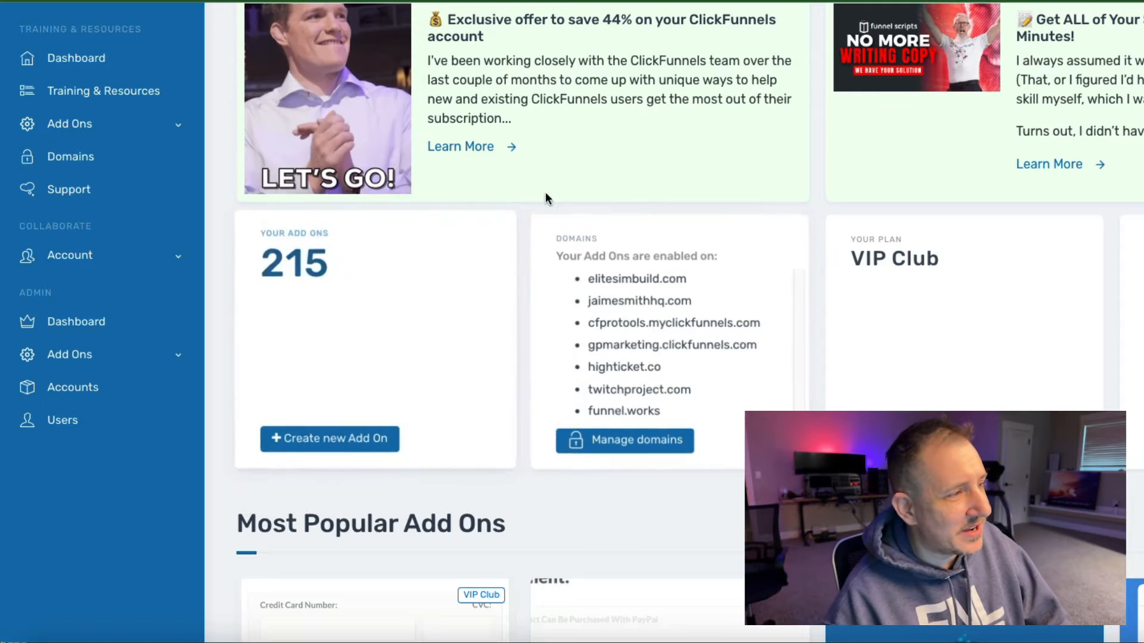
{"action": "left_click", "coordinate": [72, 123]}
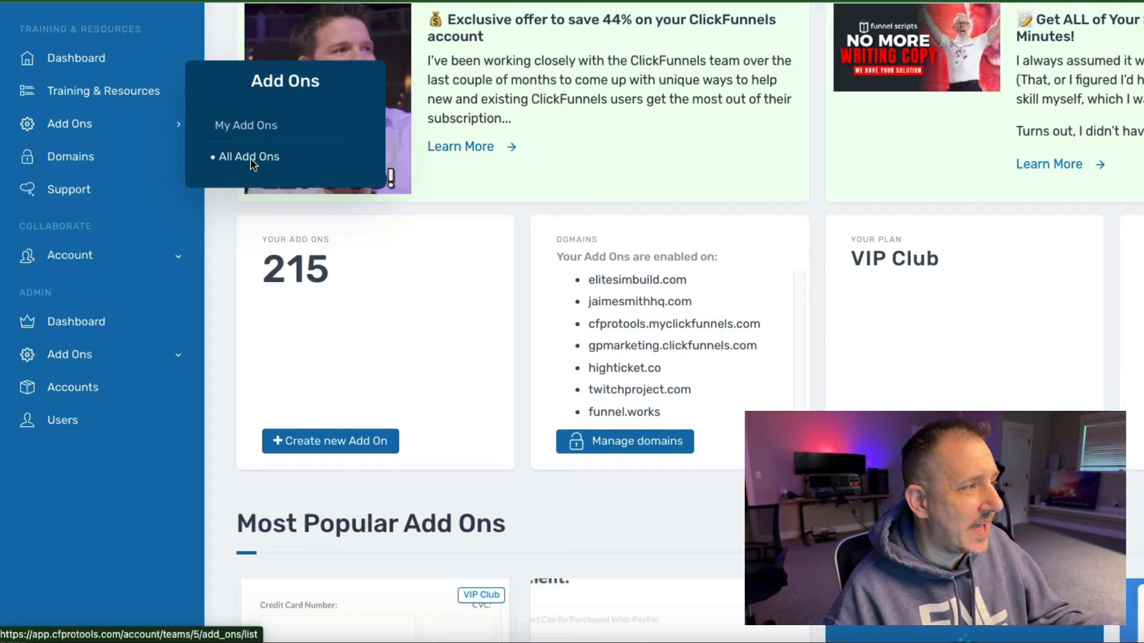
{"action": "left_click", "coordinate": [249, 156]}
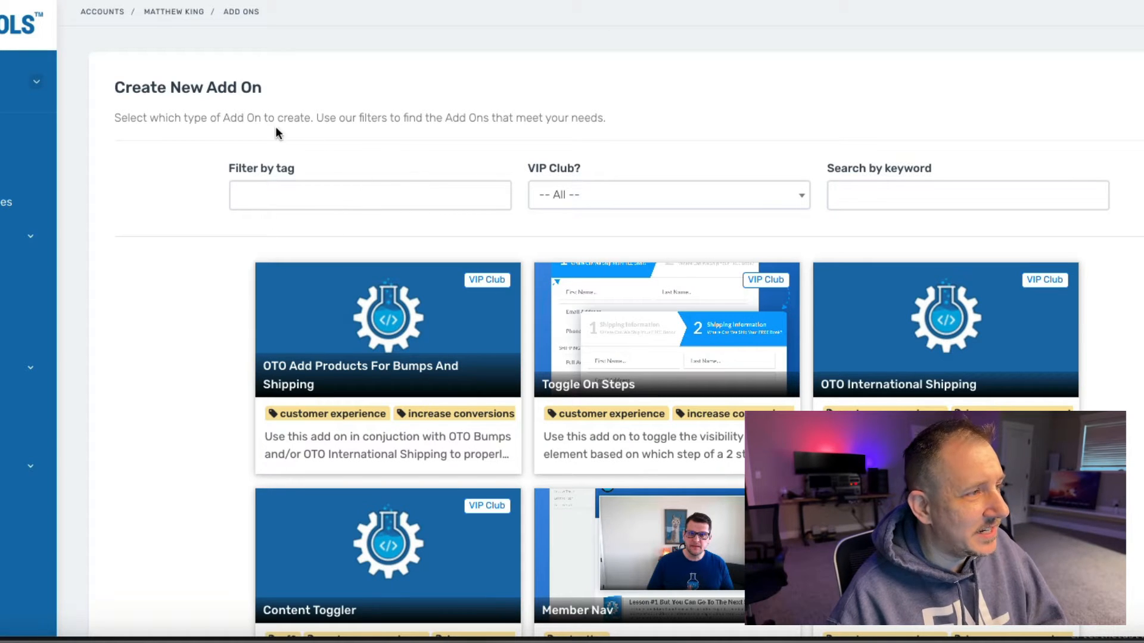
{"action": "mouse_move", "coordinate": [372, 122]}
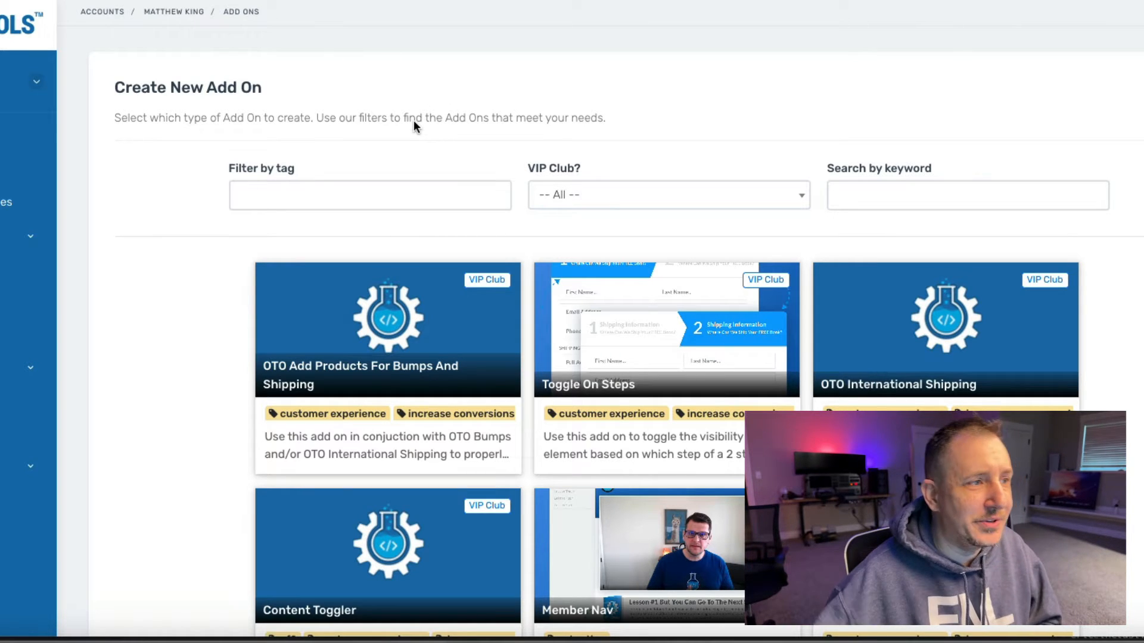
{"action": "mouse_move", "coordinate": [315, 144]}
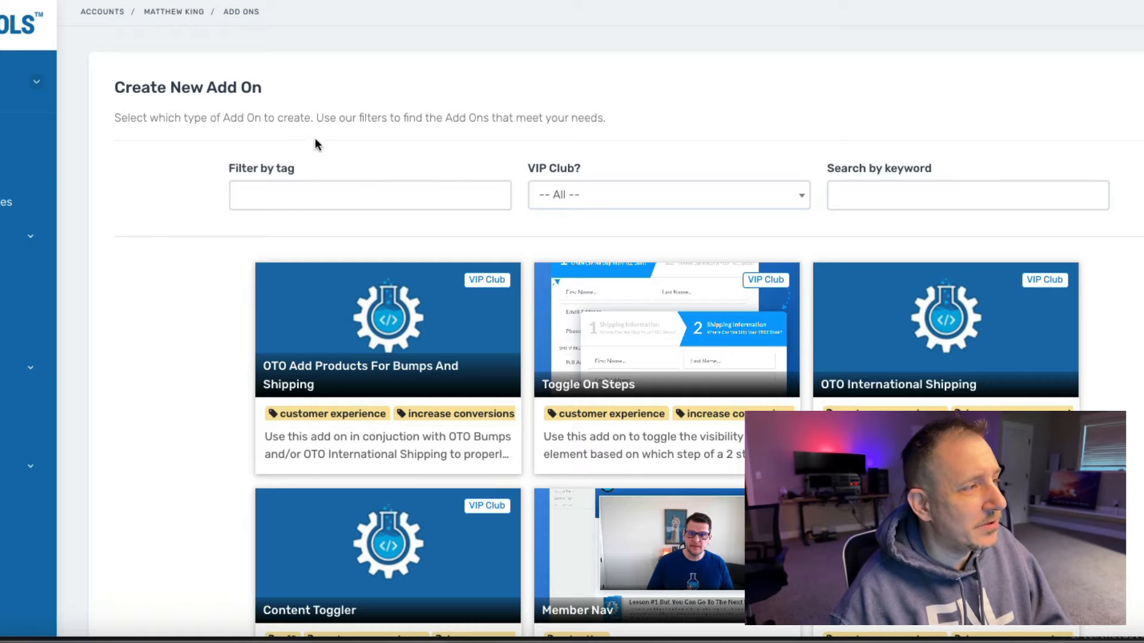
{"action": "left_click", "coordinate": [370, 195]}
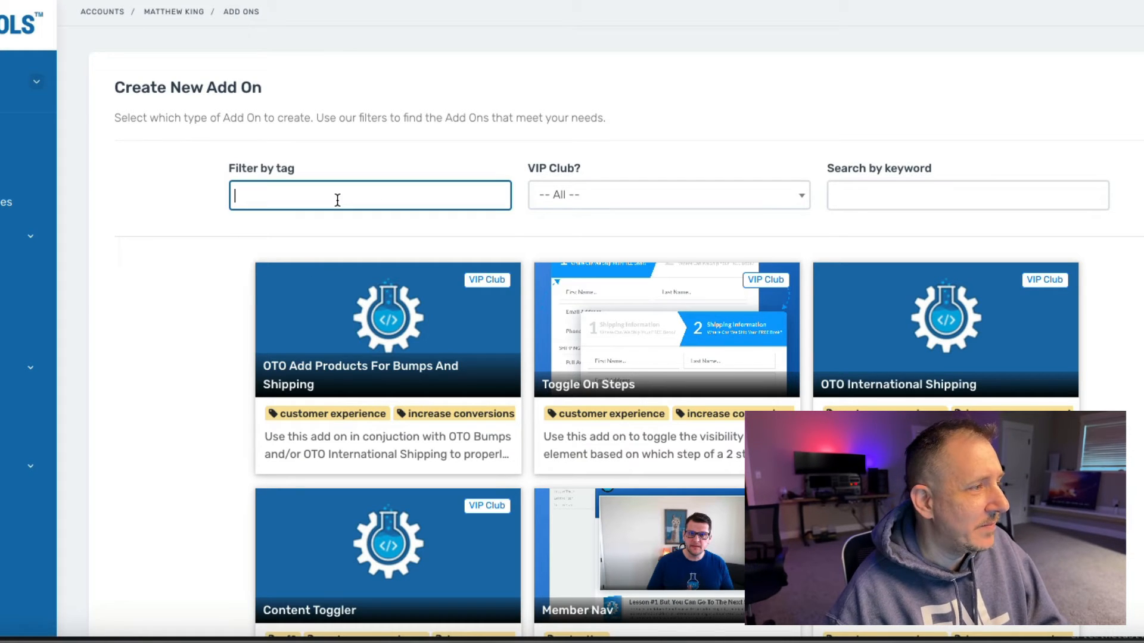
Pick the cf2 tag in the tag filter to show cf2 add-ons.
{"action": "left_click", "coordinate": [369, 195]}
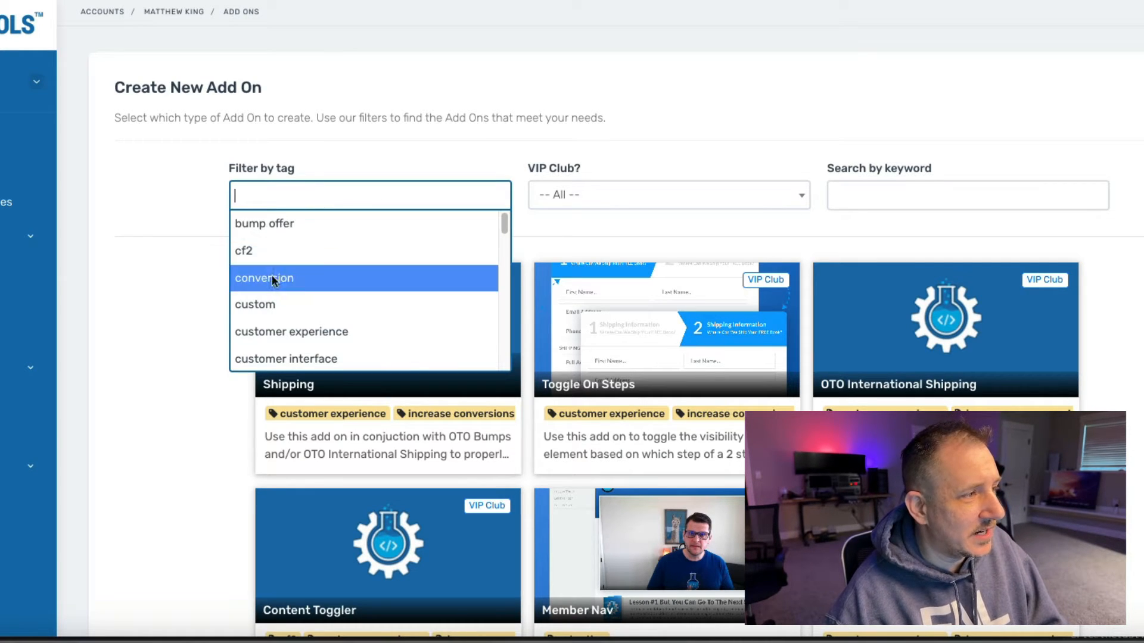
{"action": "left_click", "coordinate": [243, 251]}
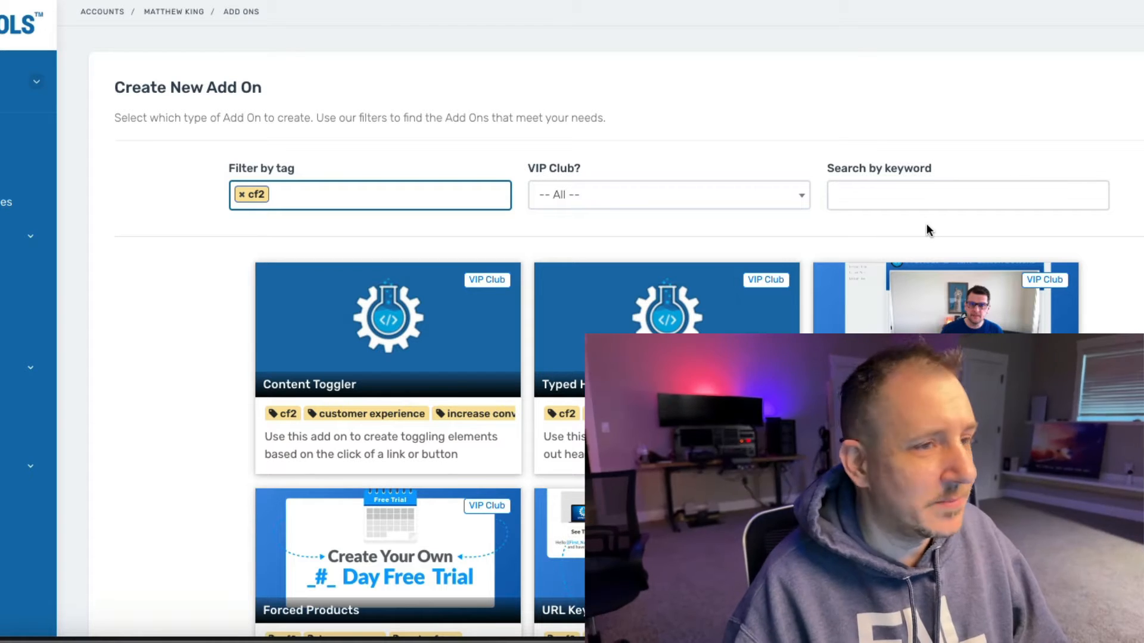
{"action": "left_click", "coordinate": [387, 195]}
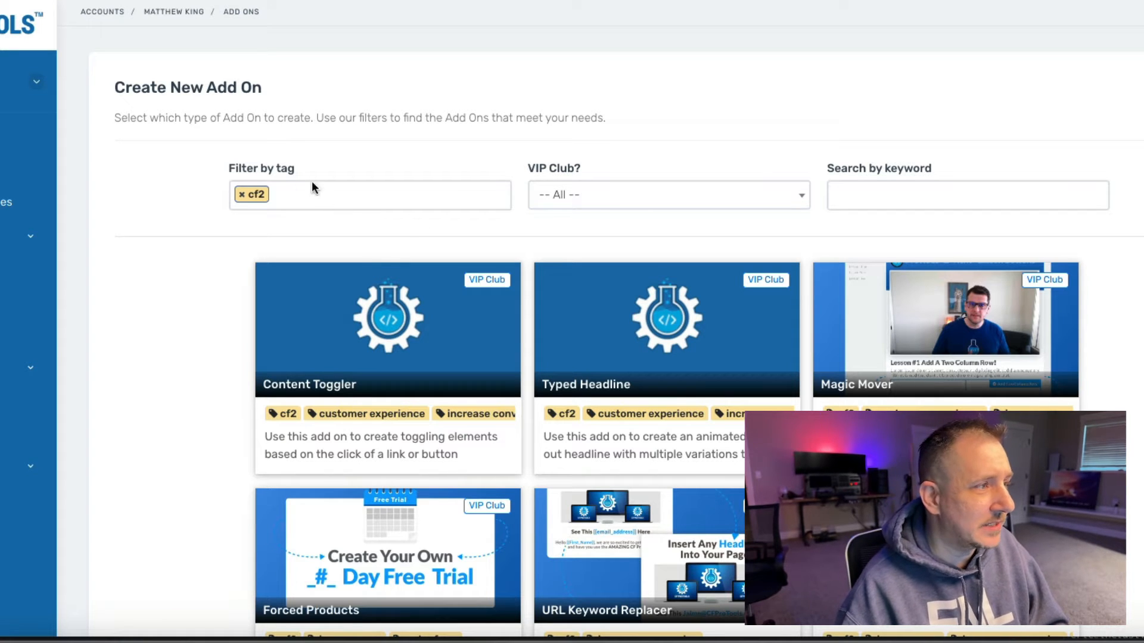
{"action": "scroll", "scroll_direction": "down", "scroll_amount": 3}
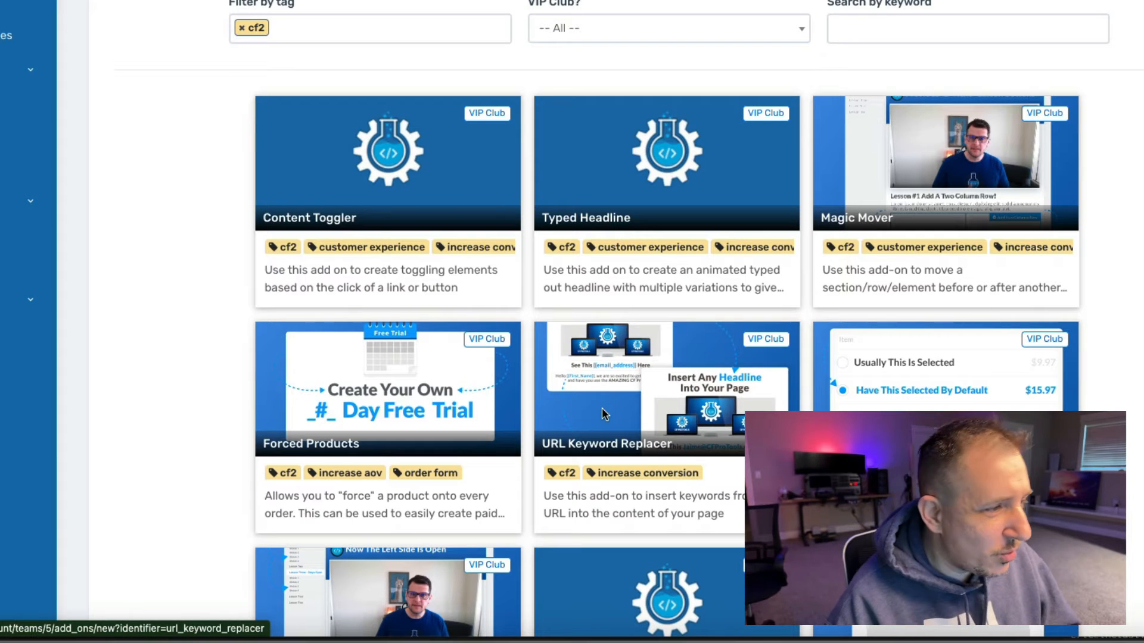
{"action": "scroll", "scroll_direction": "down", "scroll_amount": 3}
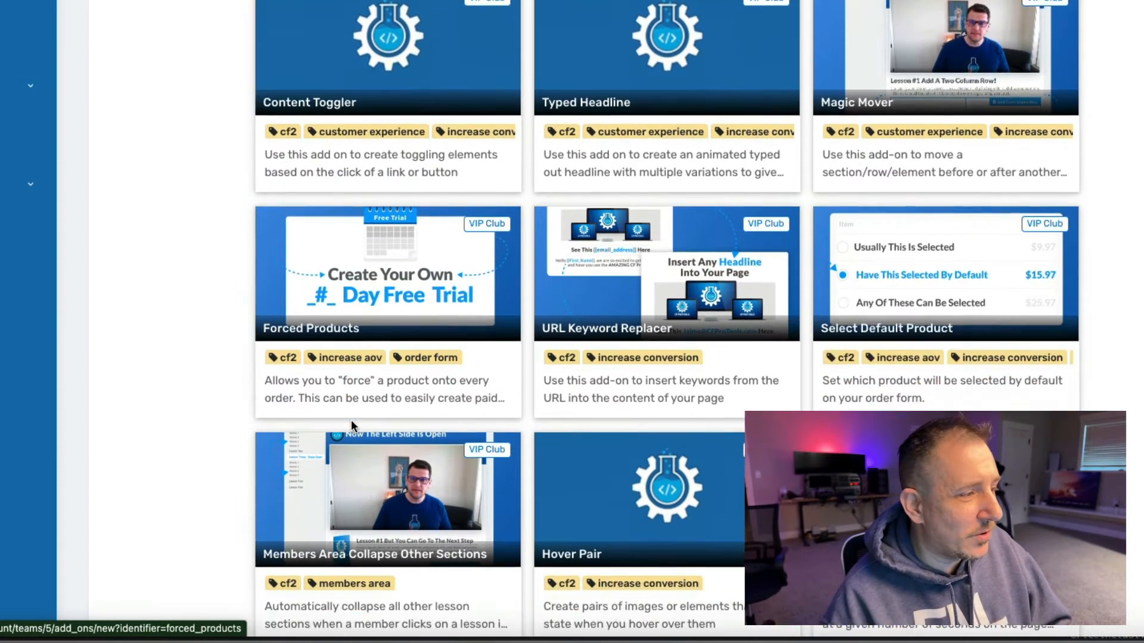
{"action": "scroll", "scroll_direction": "down", "scroll_amount": 3}
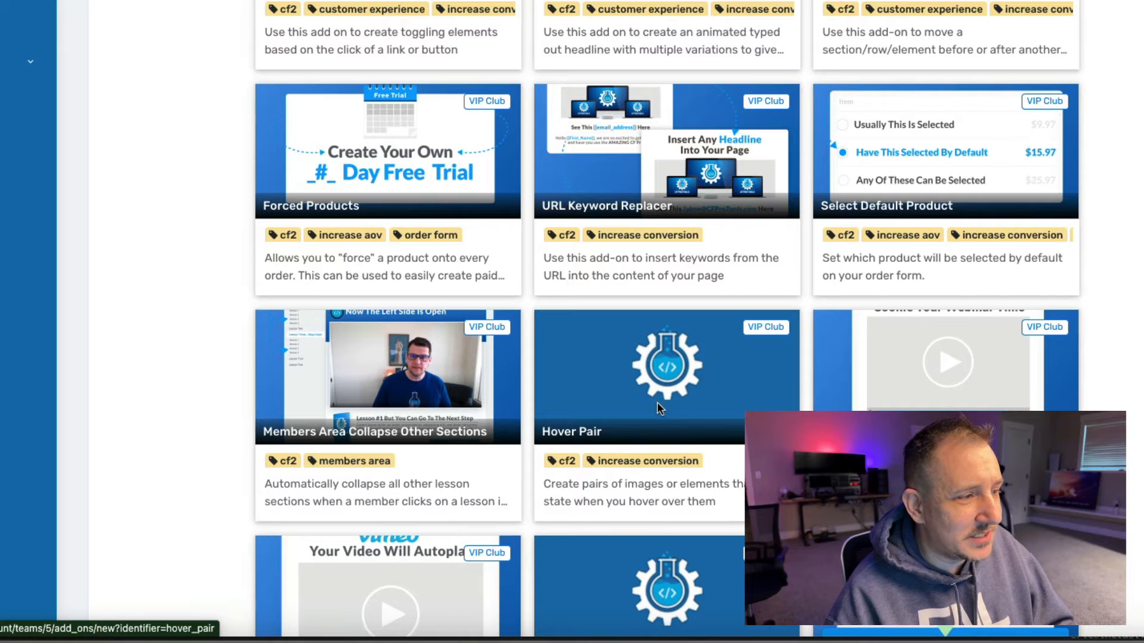
{"action": "scroll", "scroll_direction": "down", "scroll_amount": 3}
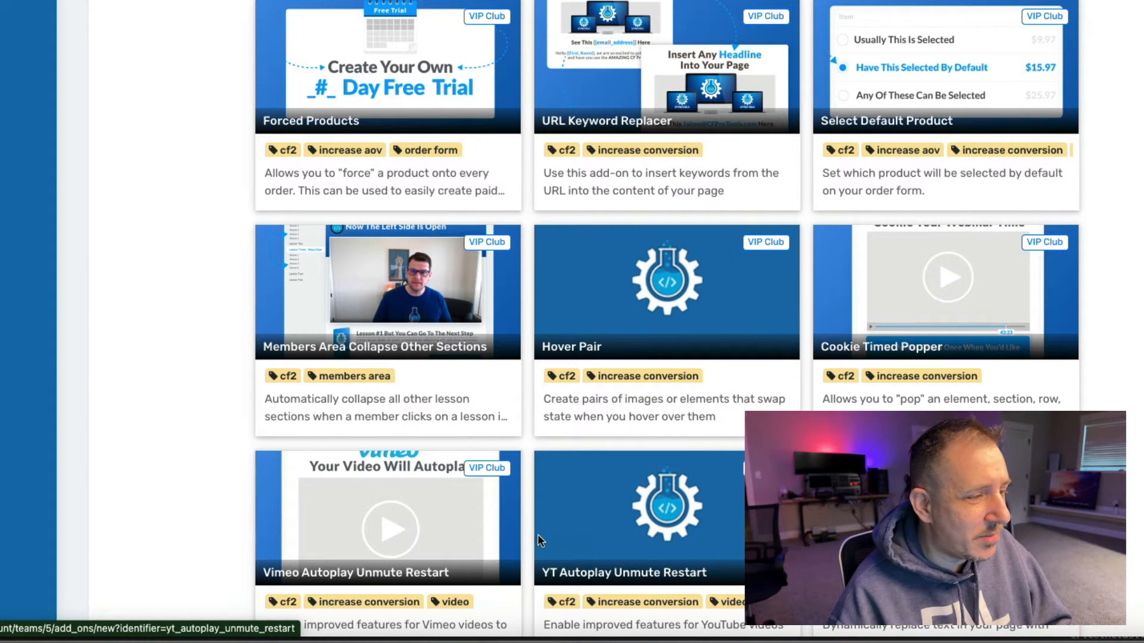
{"action": "scroll", "scroll_direction": "down", "scroll_amount": 3}
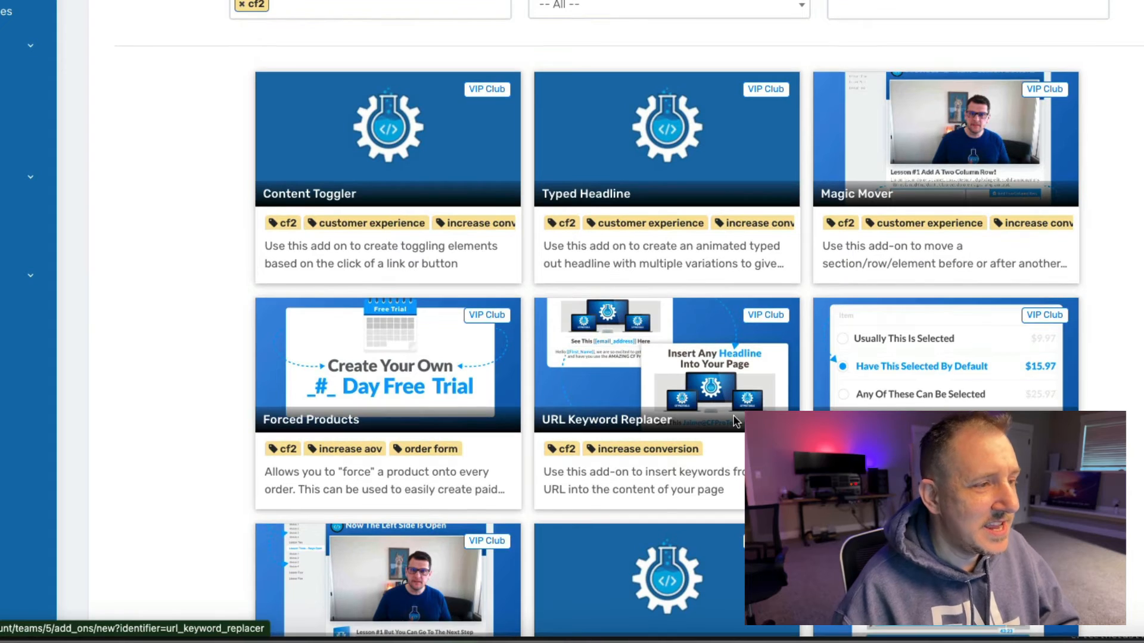
{"action": "scroll", "scroll_direction": "down", "scroll_amount": 3}
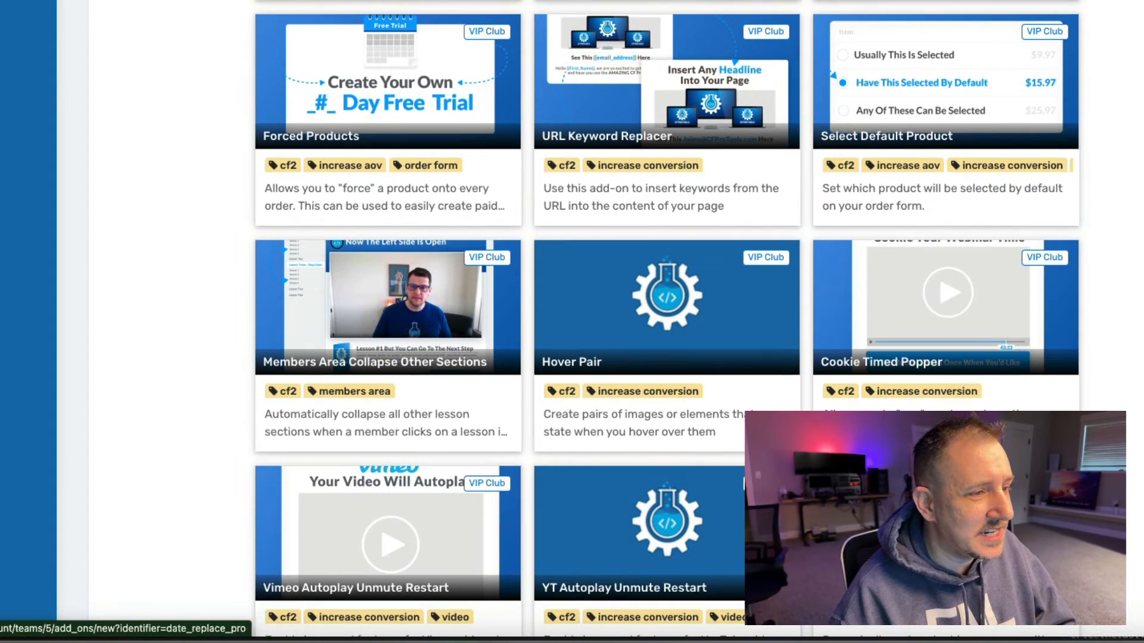
{"action": "scroll", "scroll_direction": "down", "scroll_amount": 3}
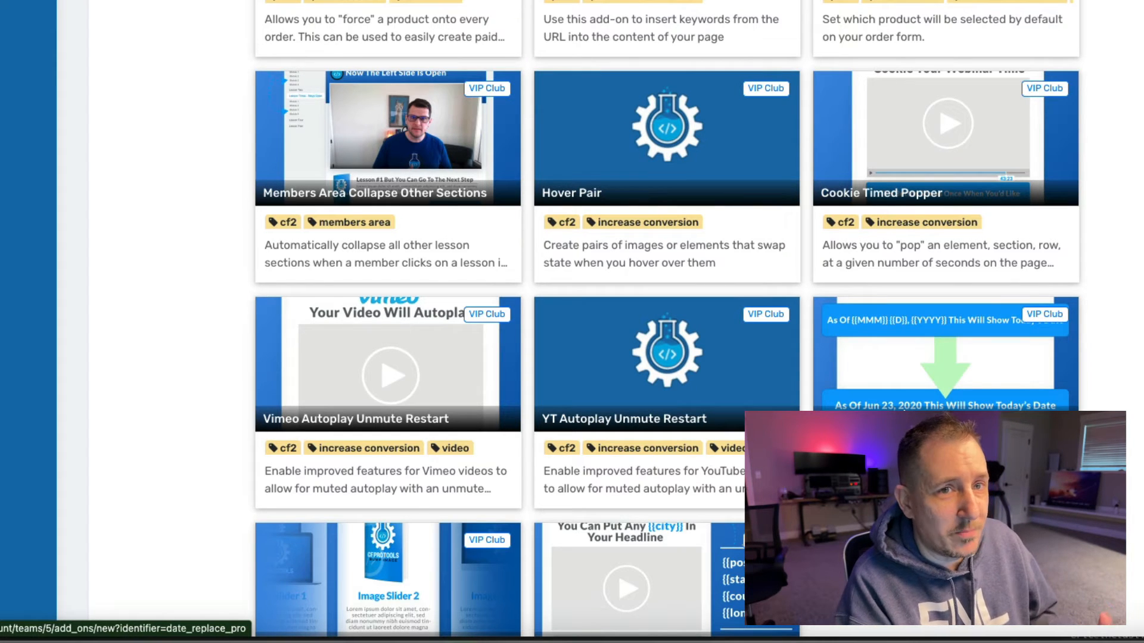
{"action": "mouse_move", "coordinate": [669, 336]}
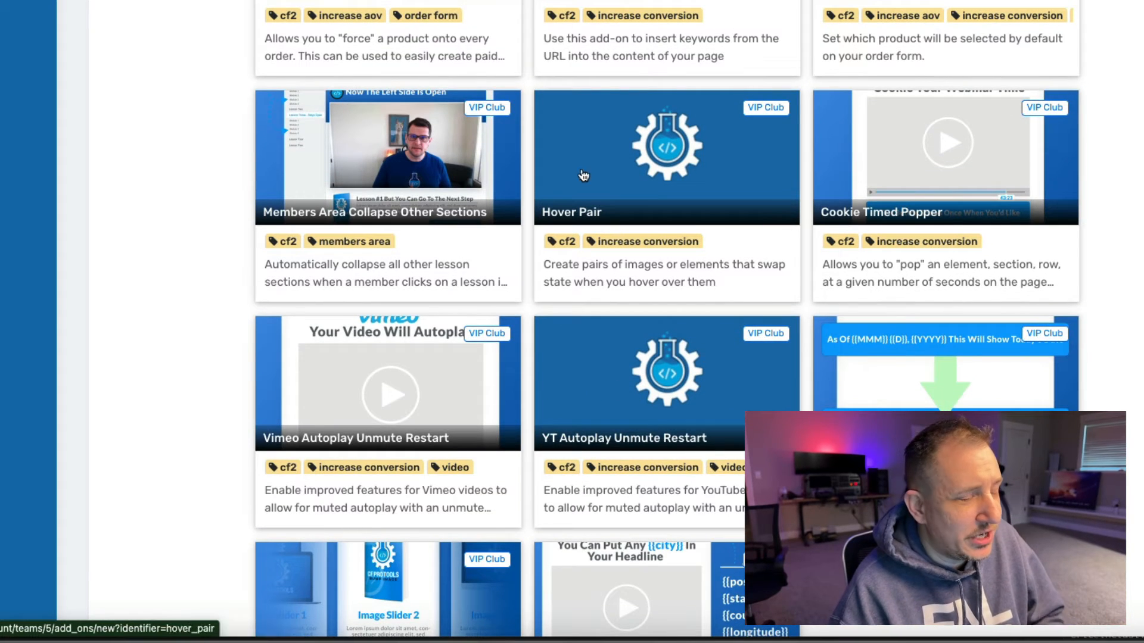
{"action": "scroll", "scroll_direction": "down", "scroll_amount": 3}
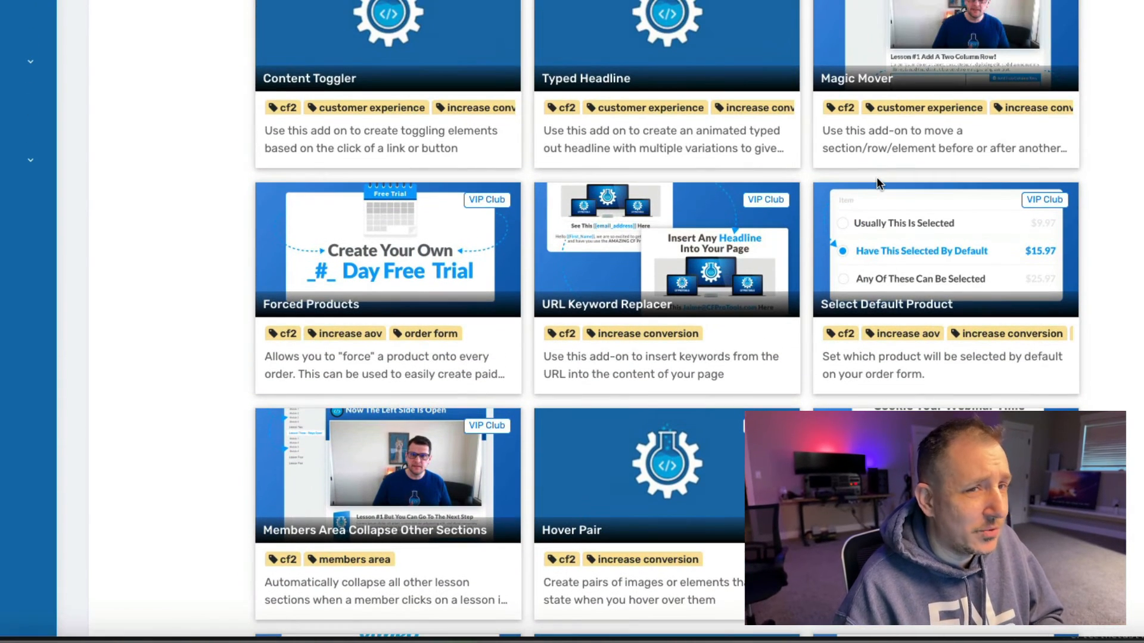
{"action": "scroll", "scroll_direction": "down", "scroll_amount": 3}
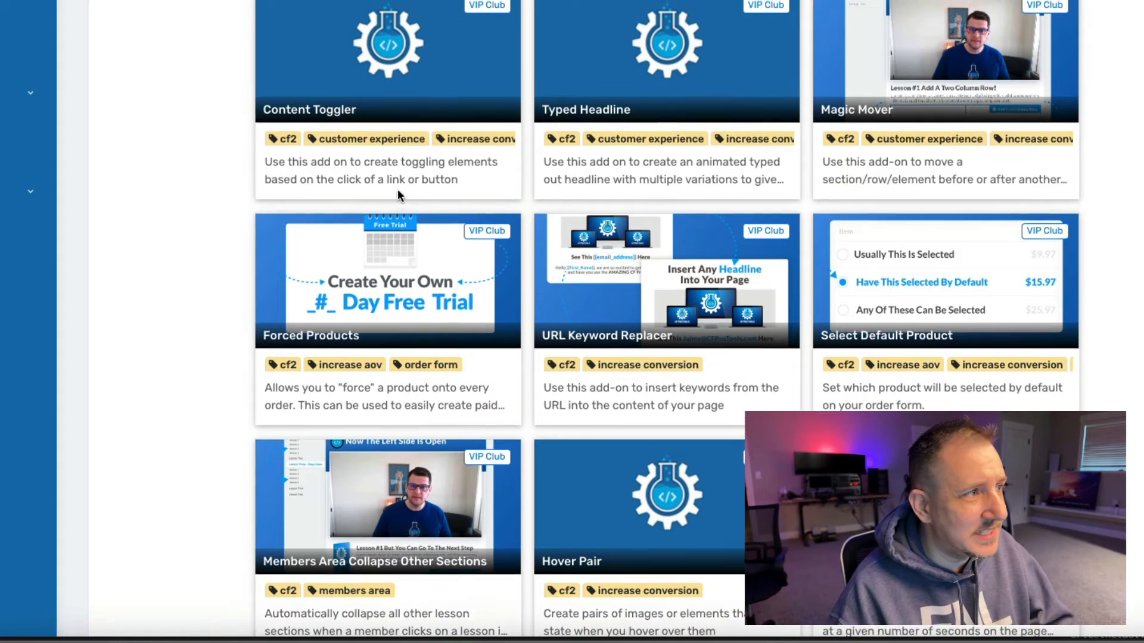
Open the Content Toggler page and scroll to its CF 2.0 Installation Instructions.
{"action": "left_click", "coordinate": [387, 59]}
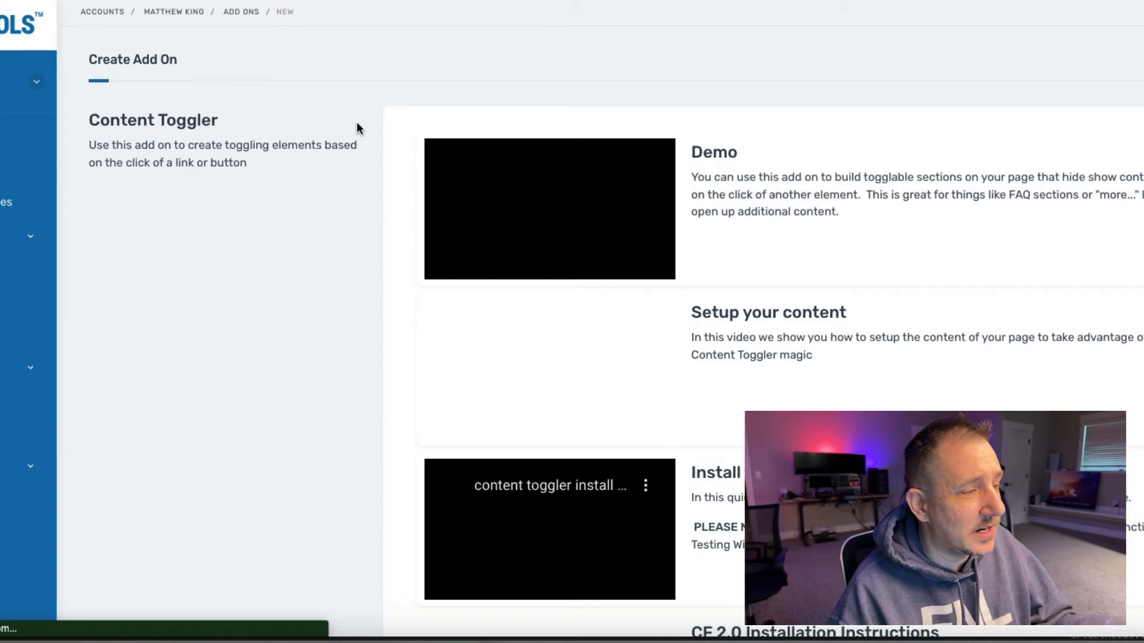
{"action": "scroll", "scroll_direction": "down", "scroll_amount": 3}
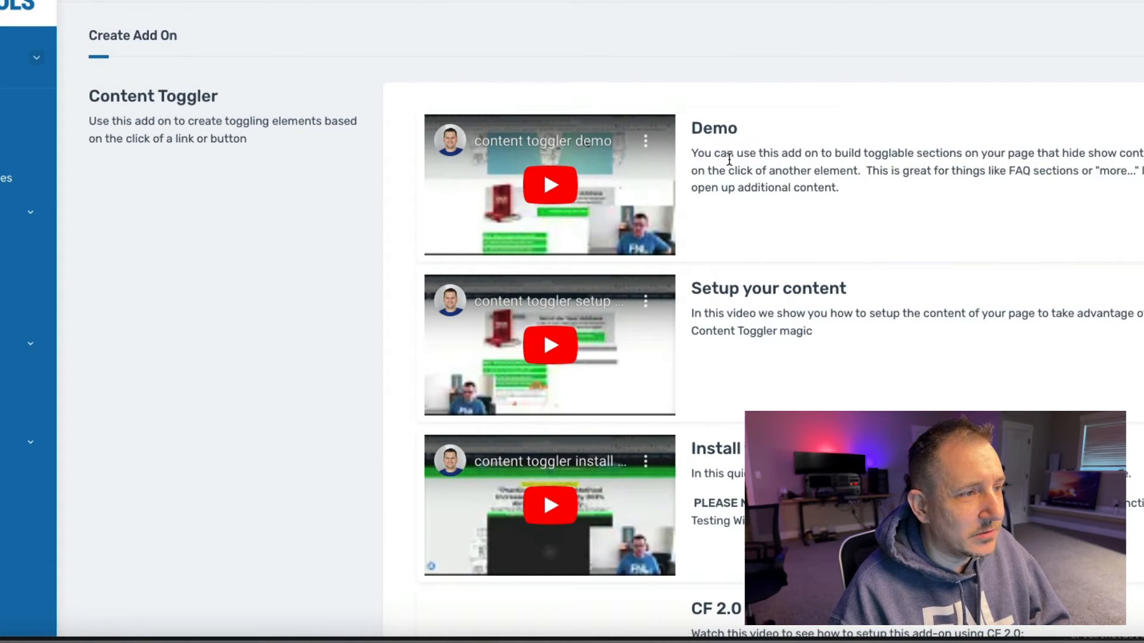
{"action": "scroll", "scroll_direction": "down", "scroll_amount": 3}
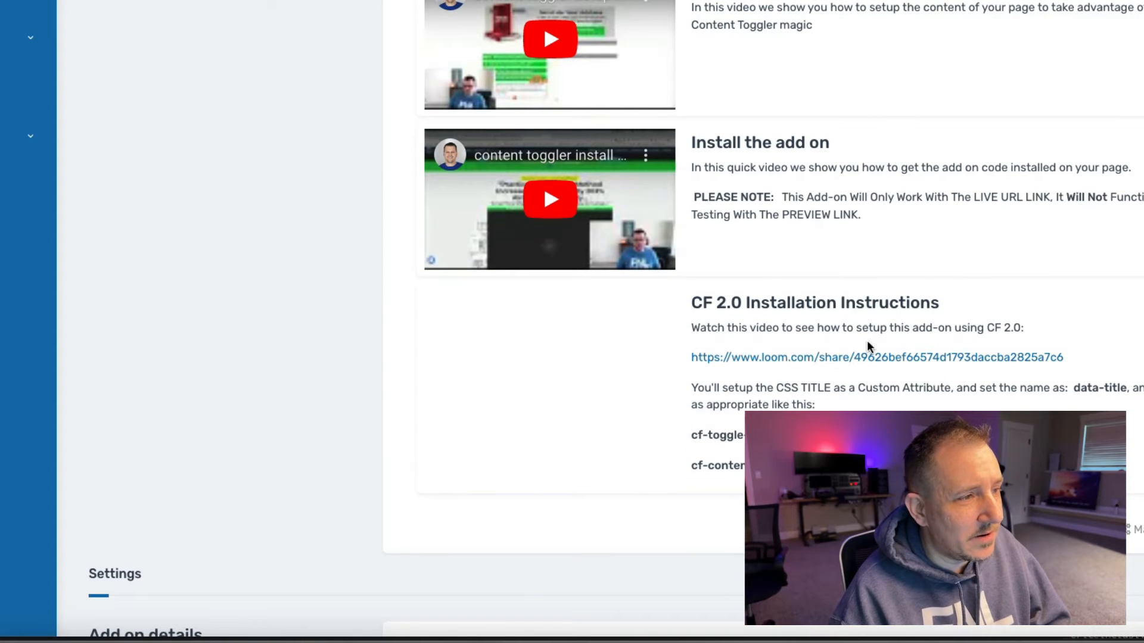
{"action": "mouse_move", "coordinate": [780, 290]}
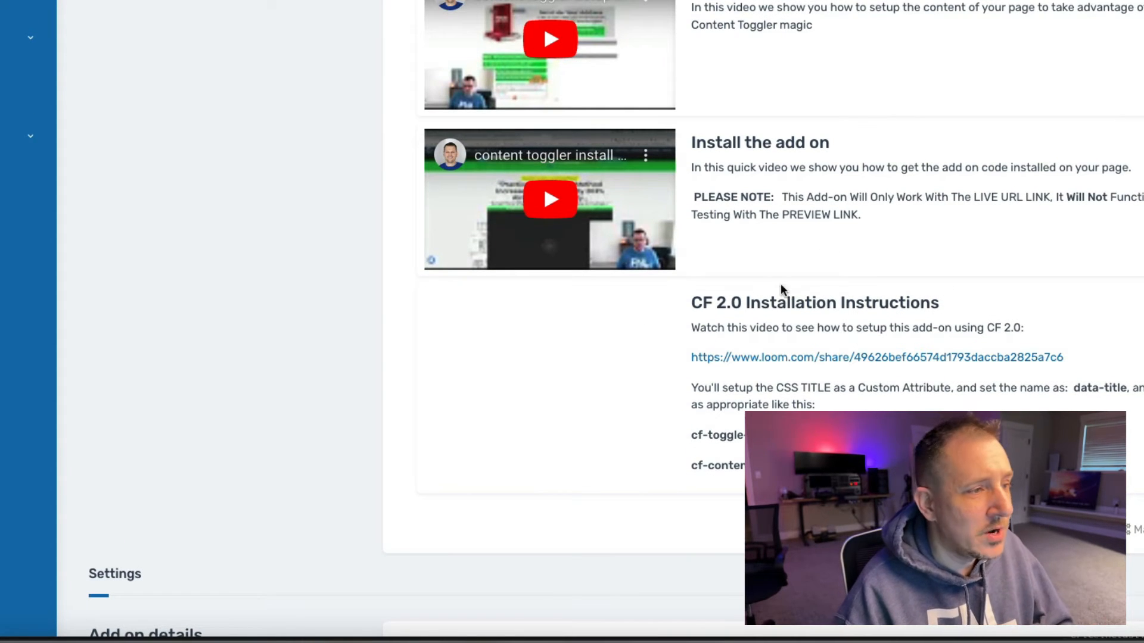
{"action": "mouse_move", "coordinate": [492, 345]}
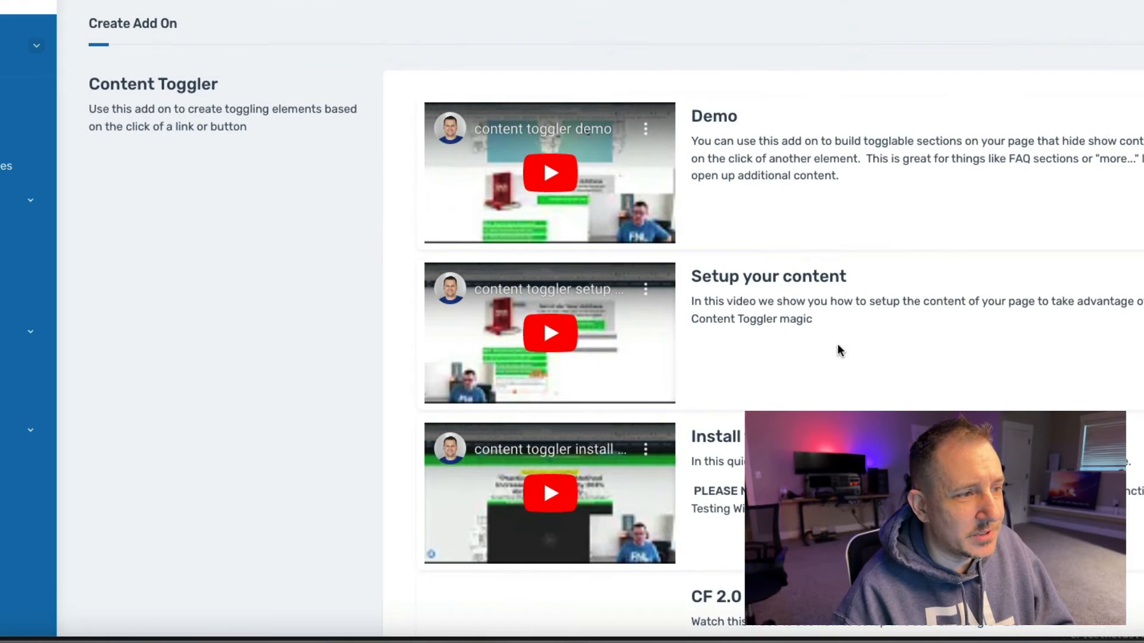
{"action": "scroll", "scroll_direction": "down", "scroll_amount": 3}
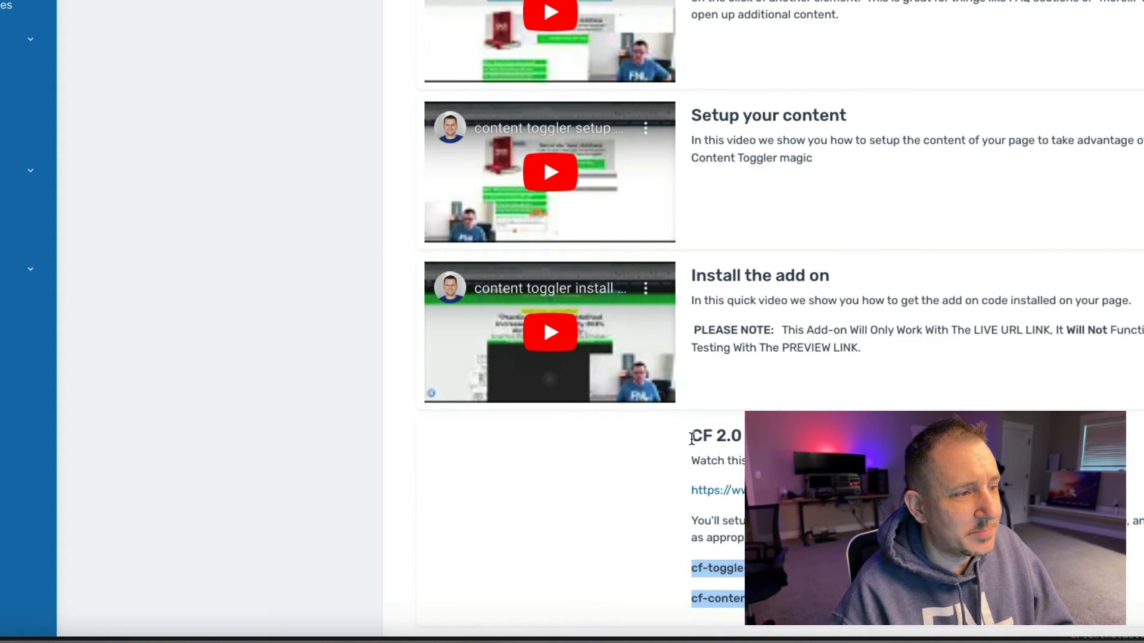